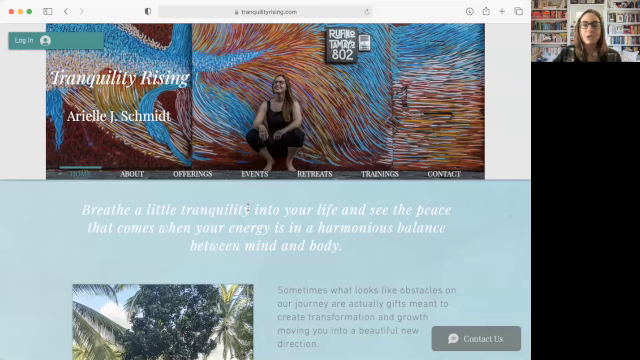
# Scroll down the Tranquility Rising home page to browse it.
pyautogui.scroll(-3)
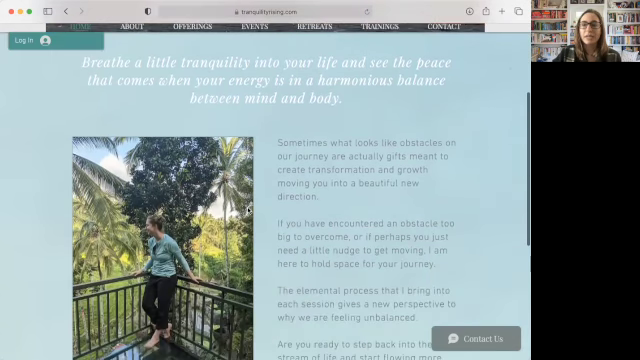
pyautogui.scroll(-3)
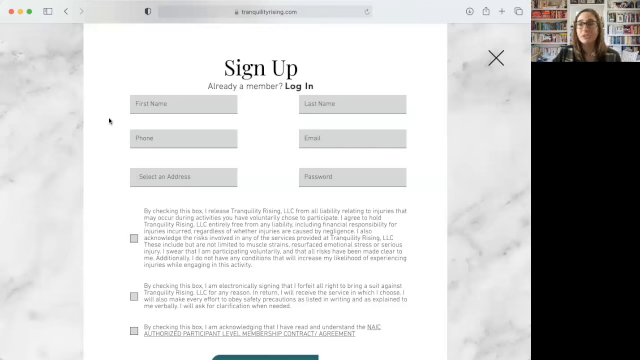
# Switch from the Sign Up form to the existing-member Log In page.
pyautogui.click(180, 106)
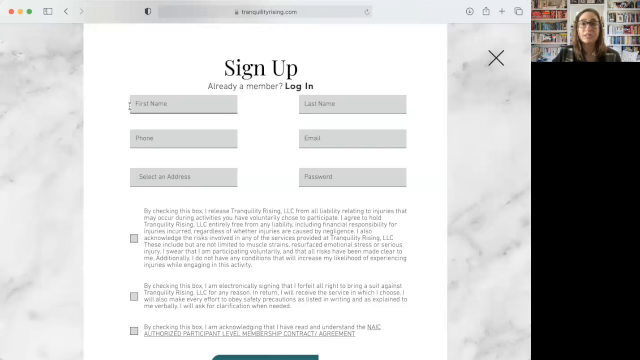
pyautogui.scroll(-3)
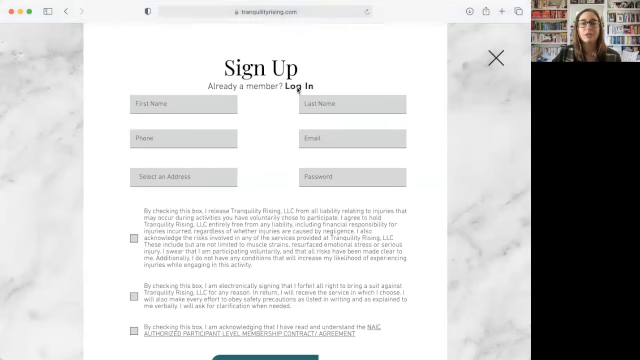
pyautogui.click(306, 93)
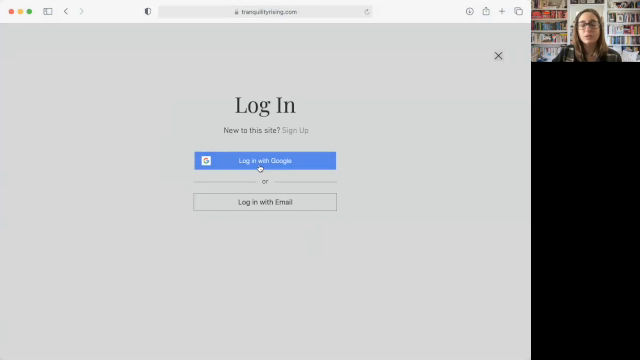
pyautogui.moveTo(264, 202)
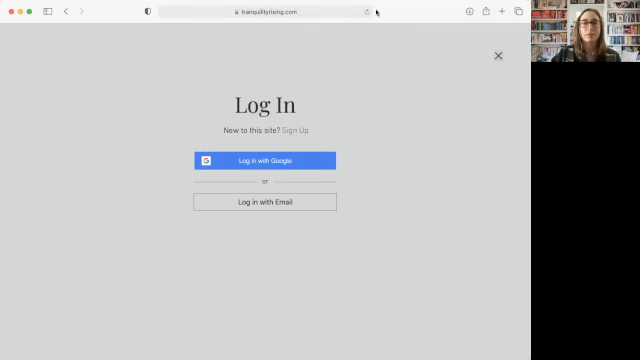
# Sign in with the member account to reach Manage Your Bookings.
pyautogui.click(498, 55)
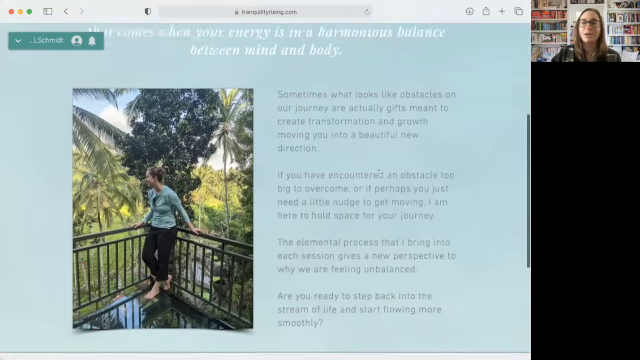
pyautogui.scroll(3)
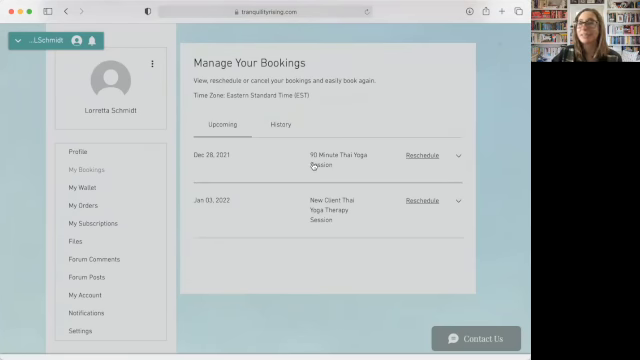
pyautogui.moveTo(237, 210)
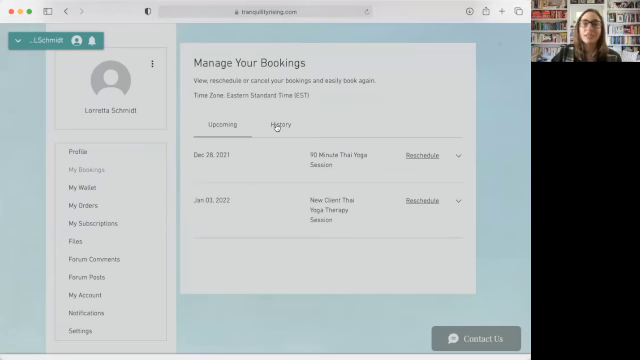
# View the booking History tab showing the past September yoga session.
pyautogui.click(283, 125)
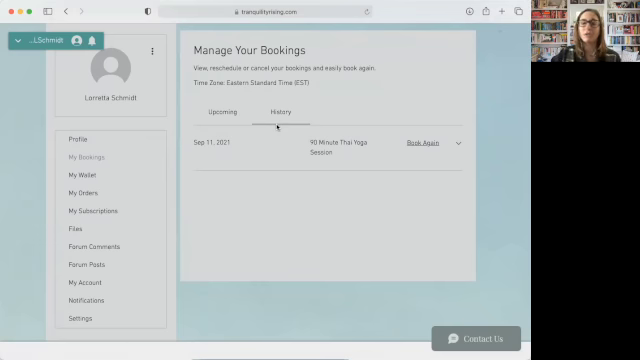
pyautogui.scroll(-3)
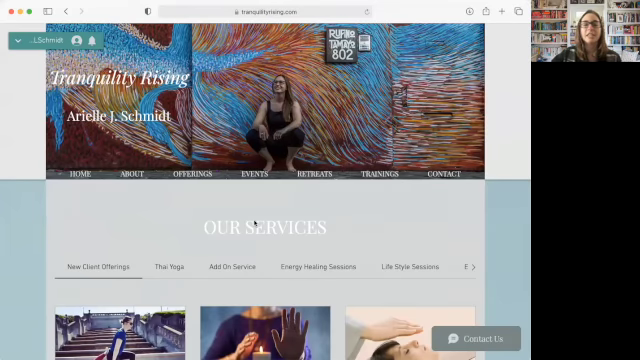
# Scroll Our Services to the New Client Thai Yoga Therapy Session booking.
pyautogui.scroll(-3)
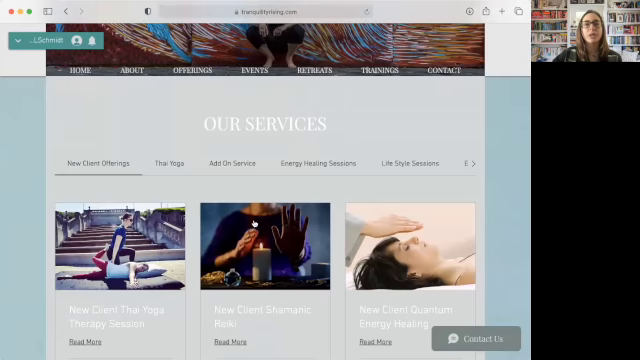
pyautogui.scroll(-3)
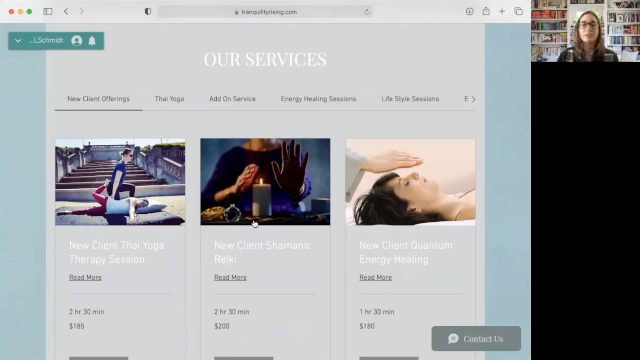
pyautogui.scroll(-3)
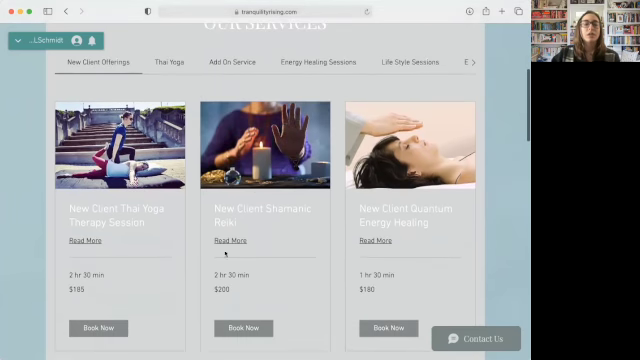
pyautogui.scroll(-3)
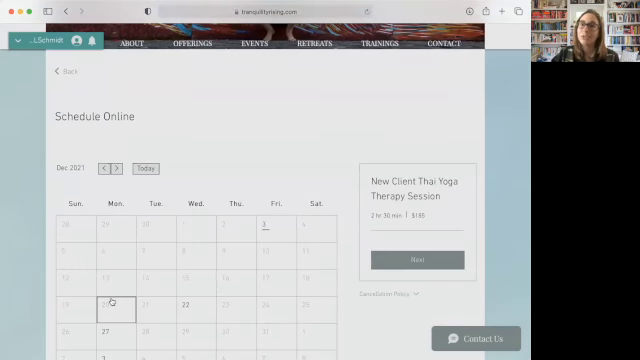
# Pick Monday December 27, 2021 at 12:30 pm.
pyautogui.scroll(-3)
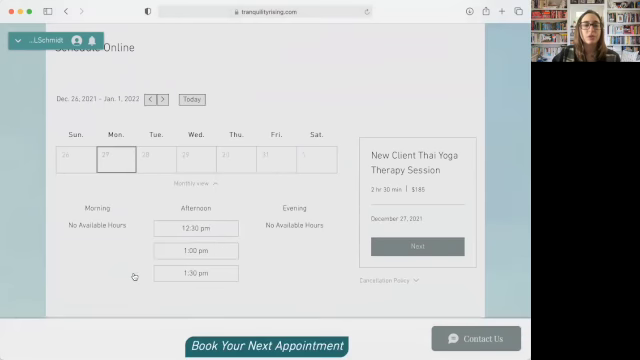
pyautogui.moveTo(195, 228)
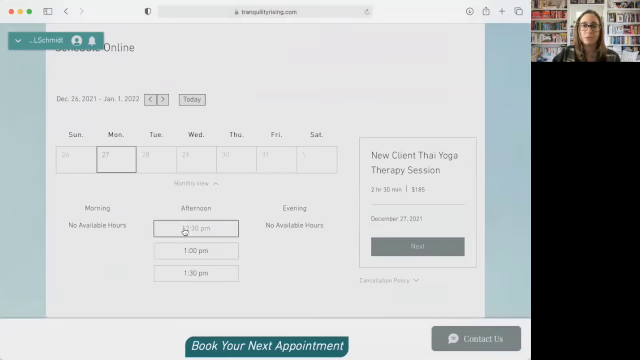
pyautogui.click(196, 229)
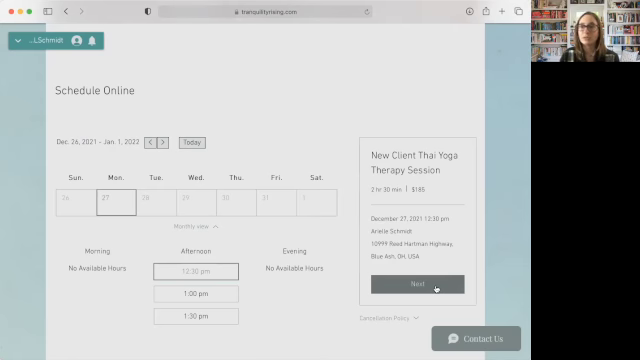
# Continue to the booking form, enter phone digits '513', and scroll the intake questions.
pyautogui.click(416, 285)
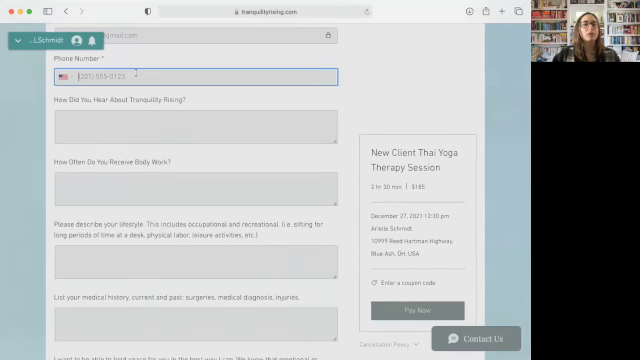
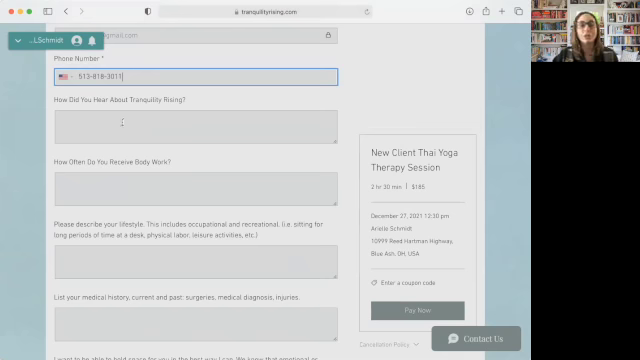
pyautogui.scroll(-3)
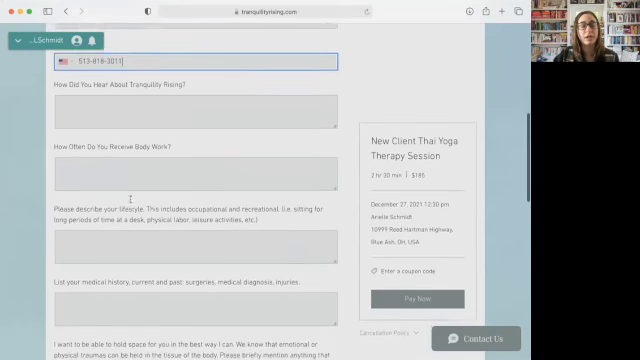
pyautogui.scroll(-3)
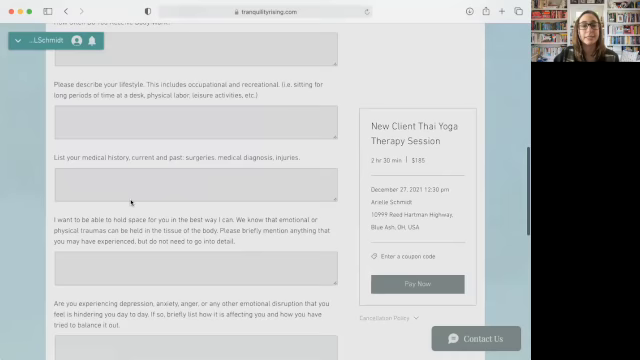
pyautogui.scroll(-3)
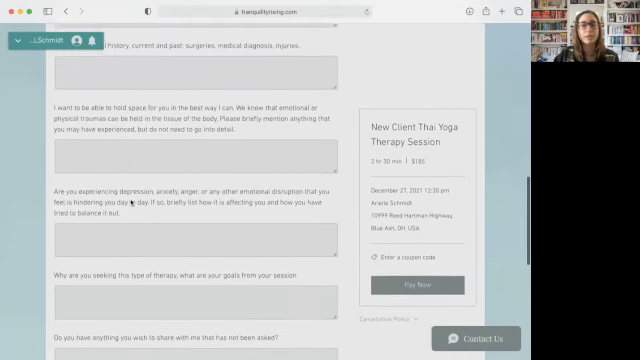
pyautogui.scroll(-3)
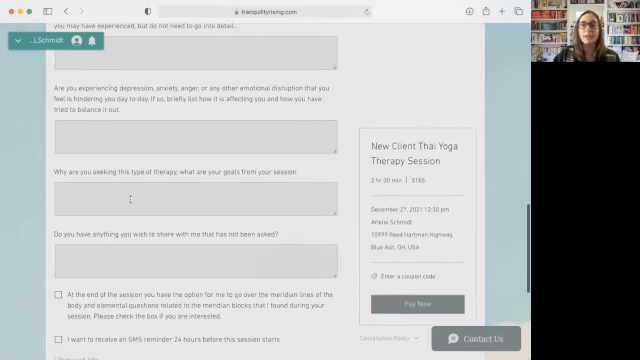
pyautogui.scroll(-3)
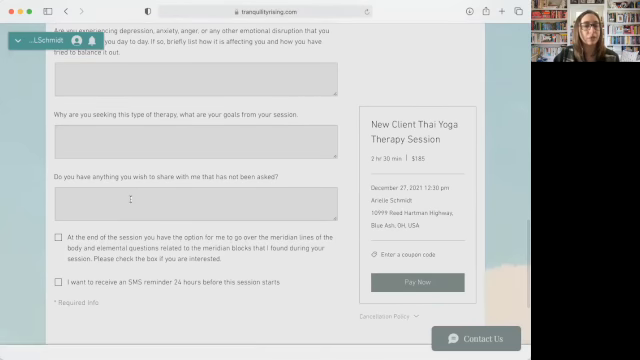
pyautogui.scroll(-3)
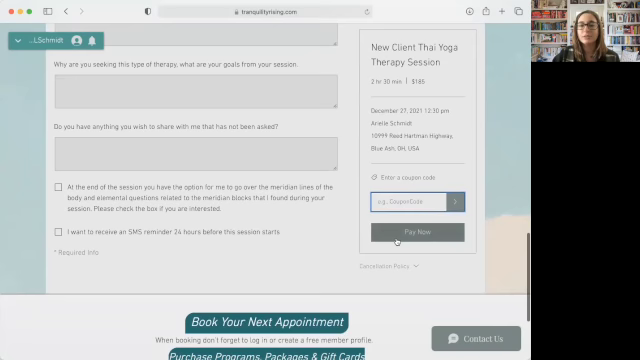
# Enter coupon code TEST, attempt payment, and scroll the Add Your Info form.
pyautogui.write('Te')
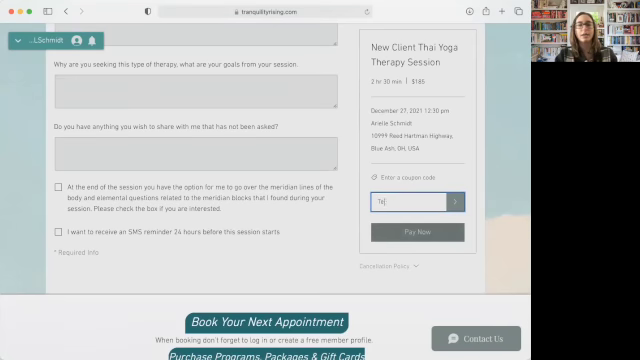
pyautogui.write('TEST')
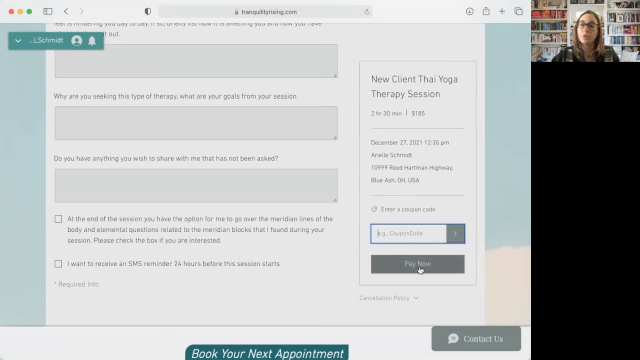
pyautogui.scroll(3)
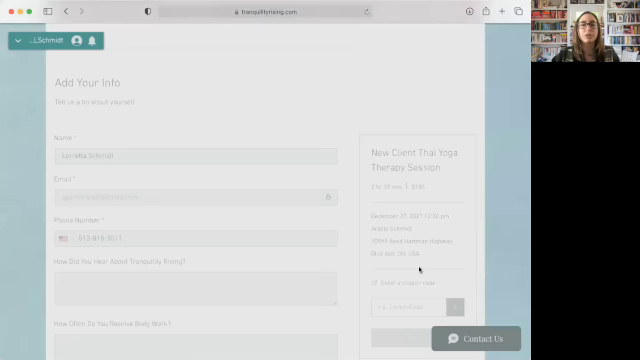
pyautogui.scroll(-3)
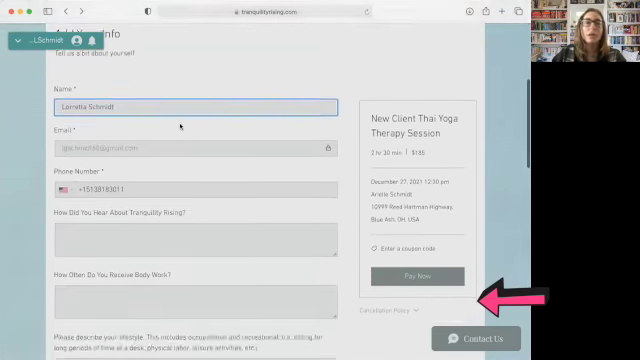
pyautogui.scroll(-3)
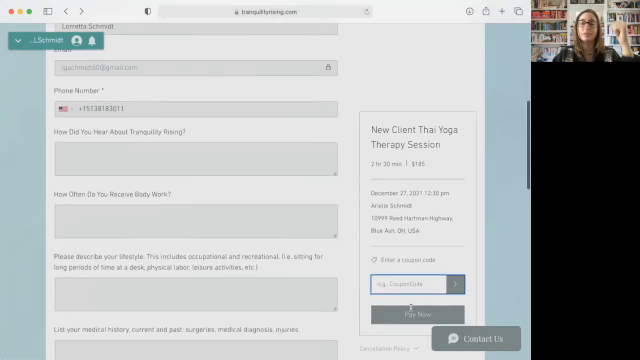
# Apply coupon TEST and confirm the December 27, 12:30 pm session at $0.
pyautogui.scroll(-3)
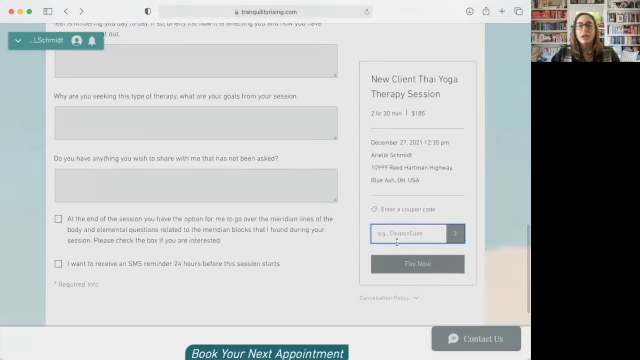
pyautogui.write('TEST')
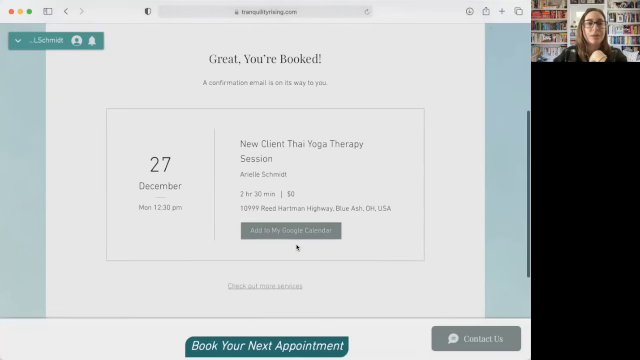
# Scroll past the confirmation to the Choose Your Pricing Plan packages page.
pyautogui.scroll(-3)
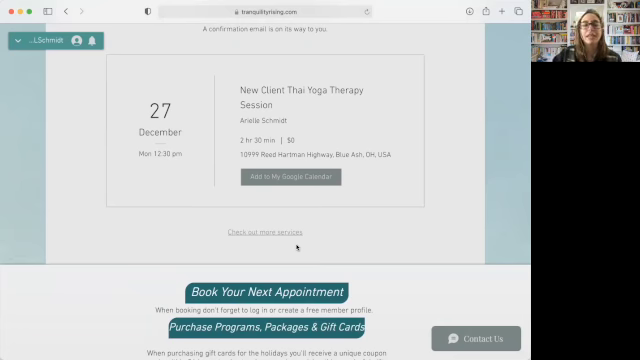
pyautogui.scroll(-3)
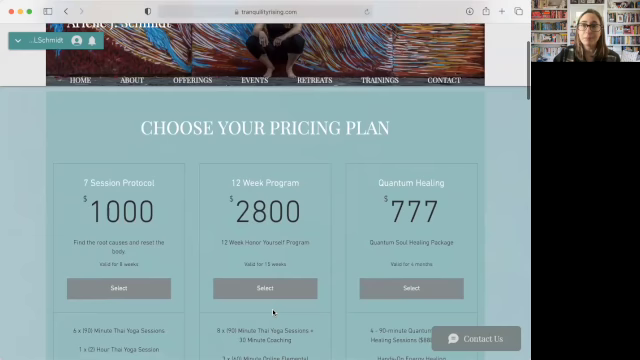
# Scroll the pricing page to the 7 Session Protocol plan and reach its checkout.
pyautogui.scroll(-3)
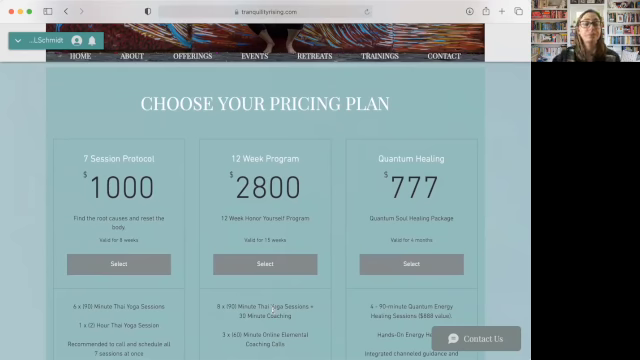
pyautogui.scroll(-3)
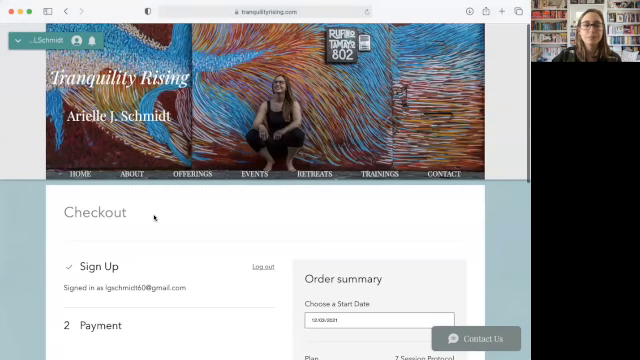
# Scroll the checkout page and open the member avatar menu toward My Subscriptions.
pyautogui.scroll(-3)
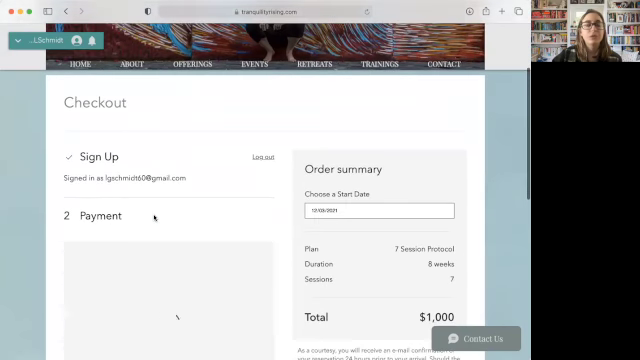
pyautogui.scroll(-3)
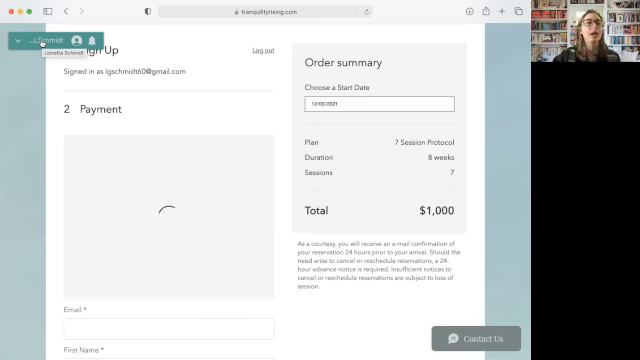
pyautogui.click(38, 40)
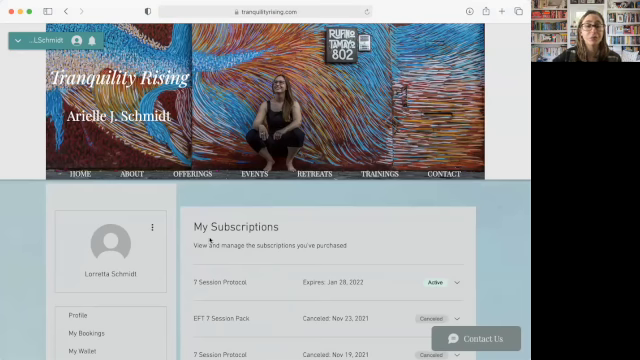
# Expand the active 7 Session Protocol to see $1,000 offline payment and six sessions remaining.
pyautogui.scroll(-3)
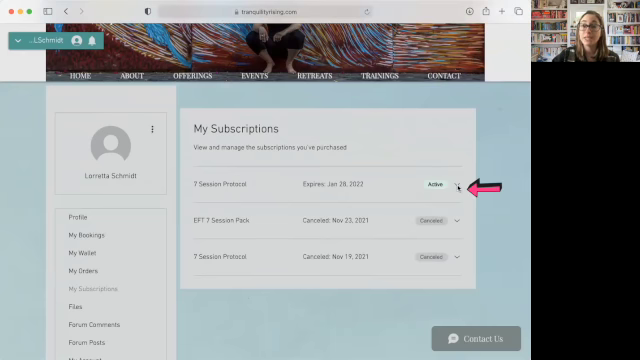
pyautogui.click(463, 187)
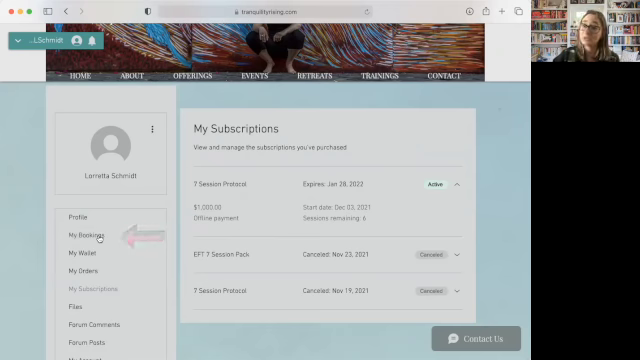
# In My Bookings, cancel the Jan 03, 2022 New Client Thai Yoga booking.
pyautogui.click(84, 238)
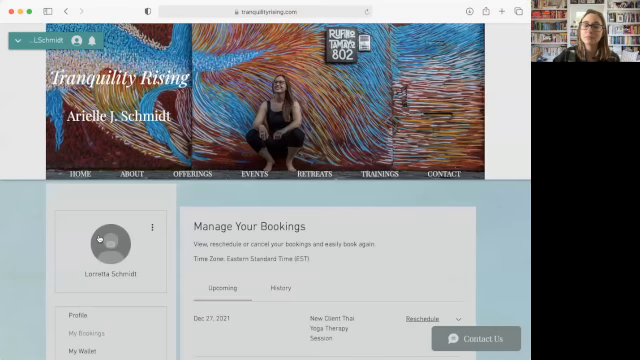
pyautogui.scroll(-3)
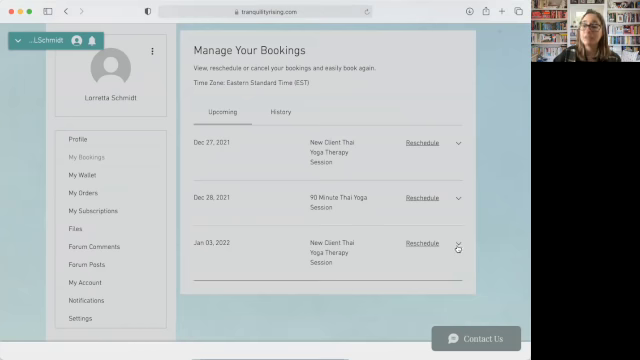
pyautogui.click(457, 243)
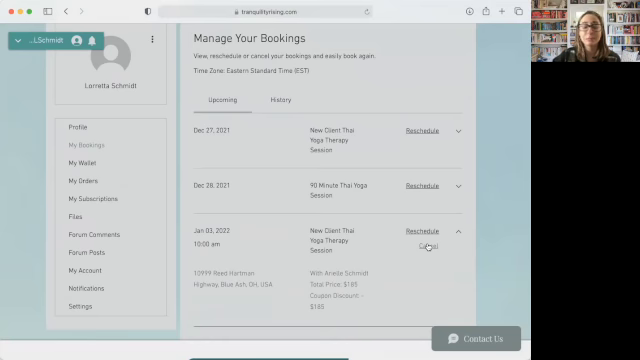
pyautogui.click(428, 238)
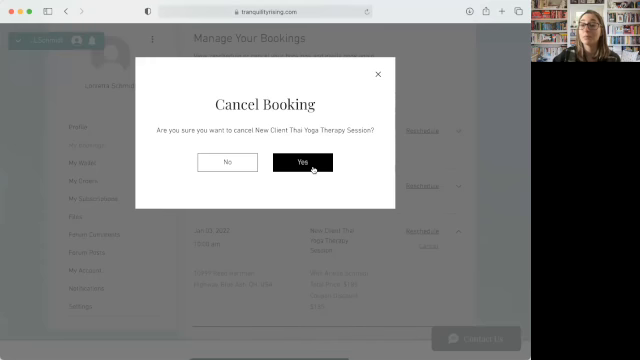
pyautogui.click(299, 162)
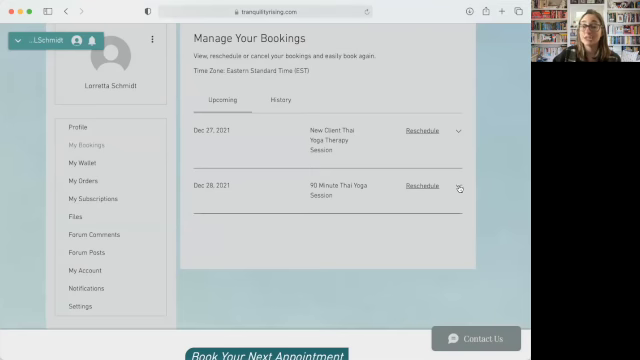
# Cancel the Dec 28, 2021 90 Minute Thai Yoga Session booking.
pyautogui.click(459, 186)
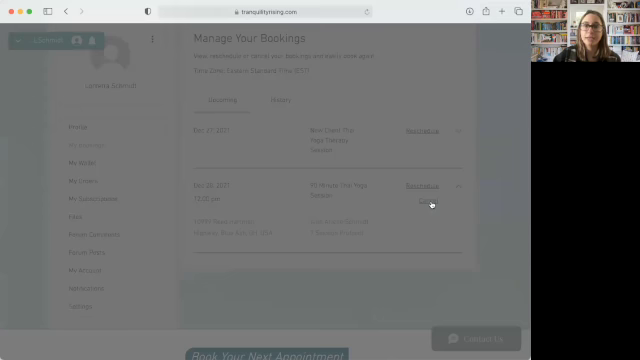
pyautogui.click(430, 205)
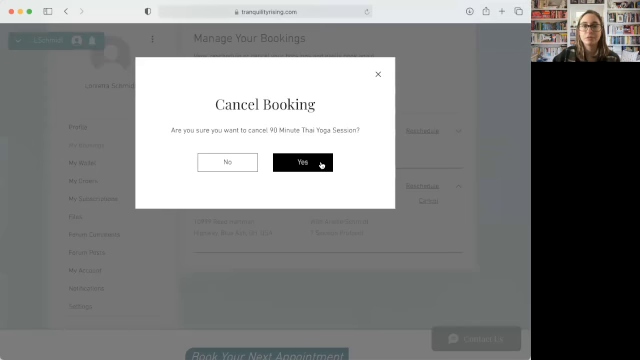
pyautogui.click(307, 162)
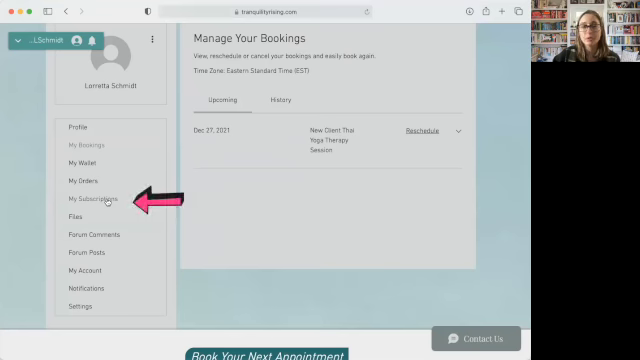
# Confirm the 7 Session Protocol shows 7 sessions remaining, then return to Our Services.
pyautogui.click(88, 201)
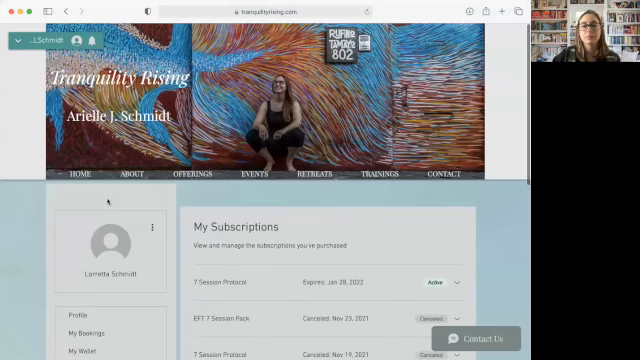
pyautogui.scroll(-3)
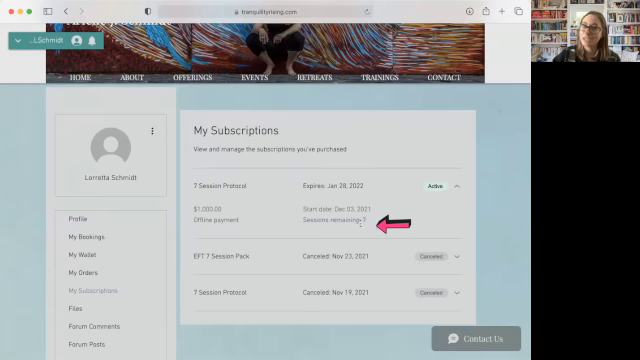
pyautogui.moveTo(360, 226)
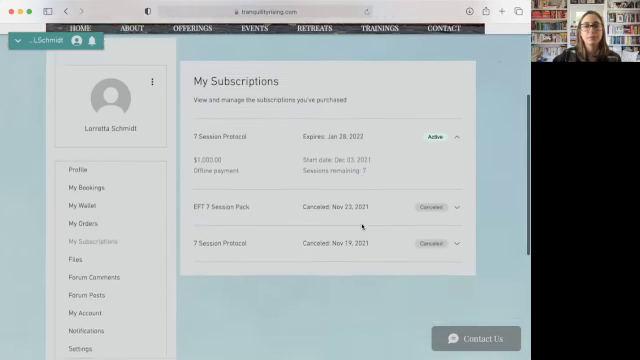
pyautogui.scroll(-3)
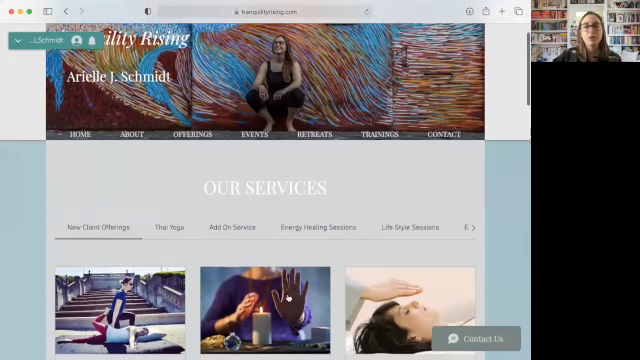
# Browse the Energy Healing and Life Style categories, ending on the Thai Yoga services.
pyautogui.scroll(-3)
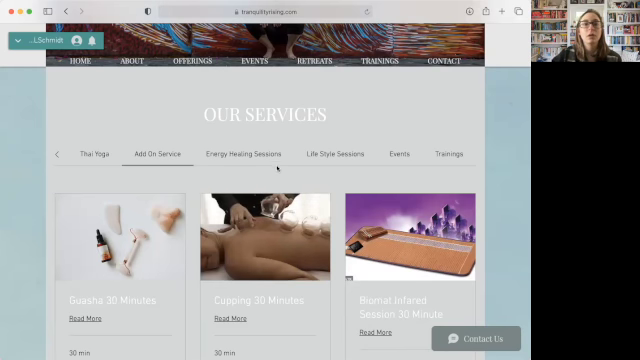
pyautogui.click(247, 154)
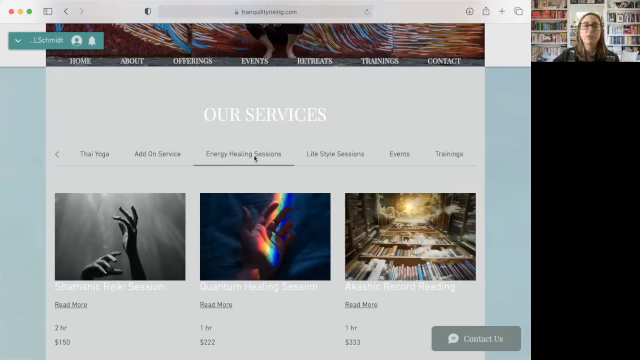
pyautogui.click(339, 154)
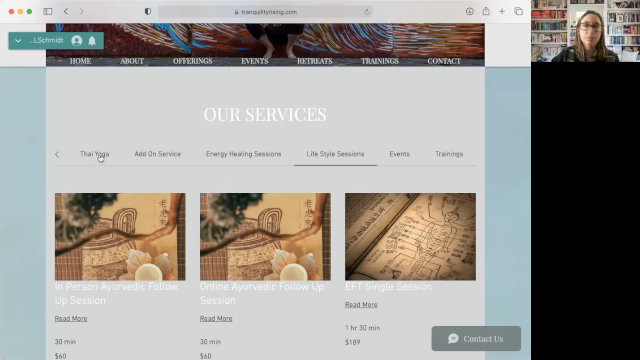
pyautogui.click(95, 154)
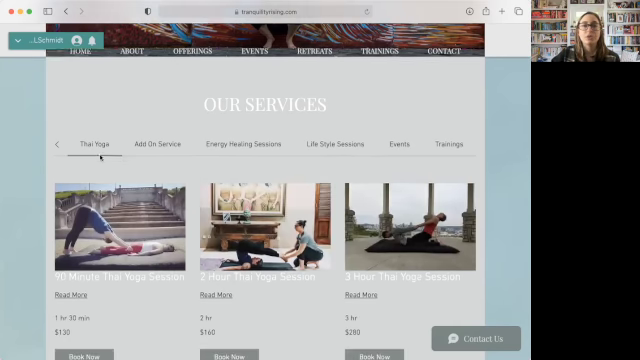
# Pick Tuesday December 28 and the 12:00 pm slot for the 90 Minute Thai Yoga Session.
pyautogui.scroll(-3)
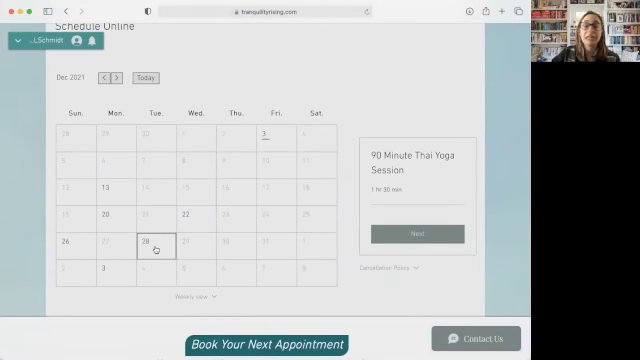
pyautogui.click(151, 243)
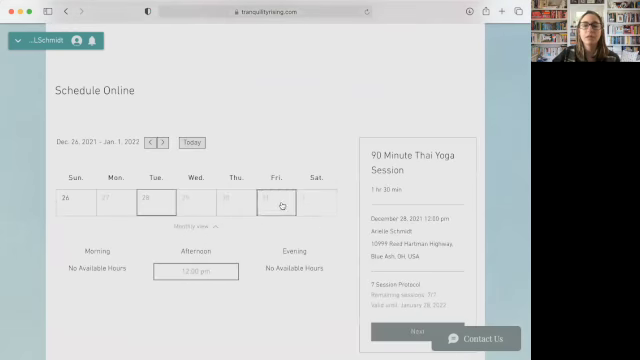
pyautogui.scroll(-3)
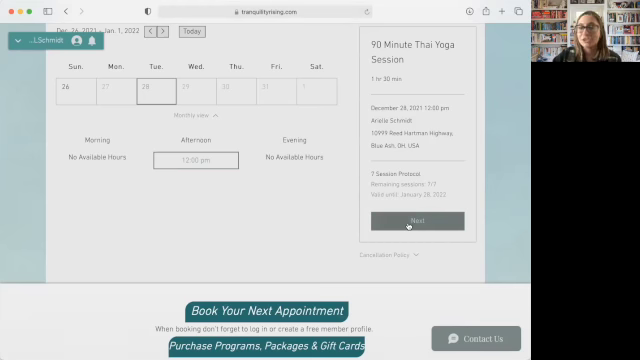
# Submit the prefilled contact form to book the December 28 session, leaving 6/7 sessions.
pyautogui.click(416, 220)
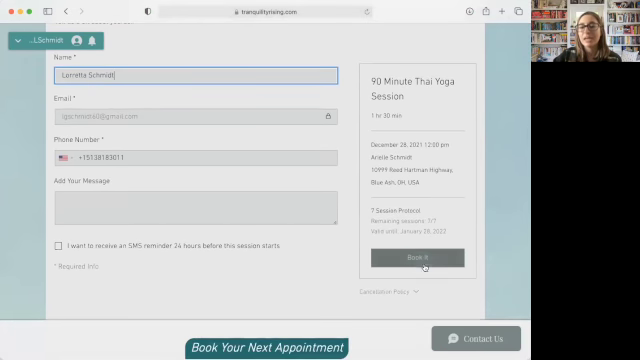
pyautogui.click(402, 260)
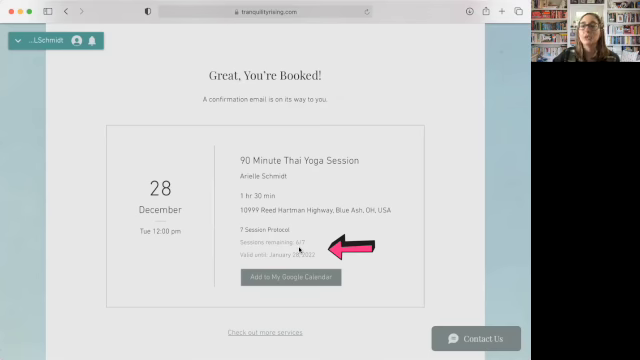
pyautogui.scroll(-3)
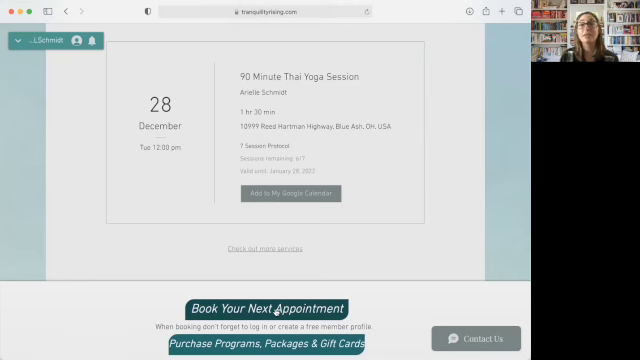
pyautogui.scroll(-3)
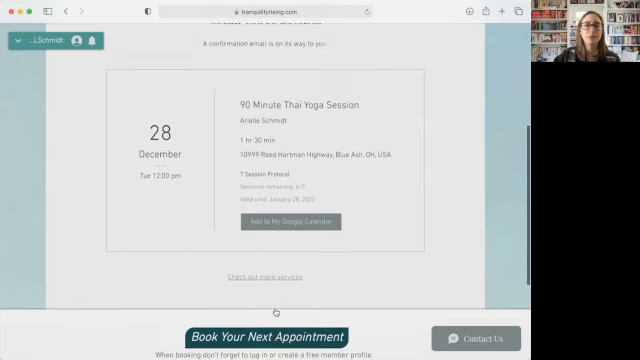